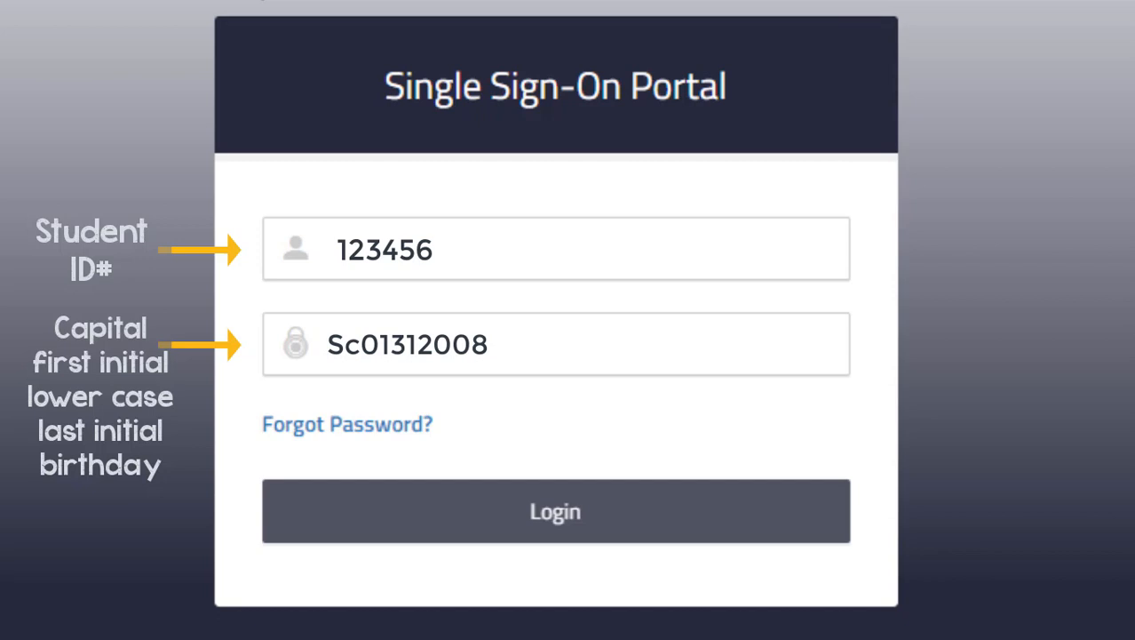
# - Log in to the Eagle Mountain Saginaw SSO Portal with the student credentials
pyautogui.click(554, 510)
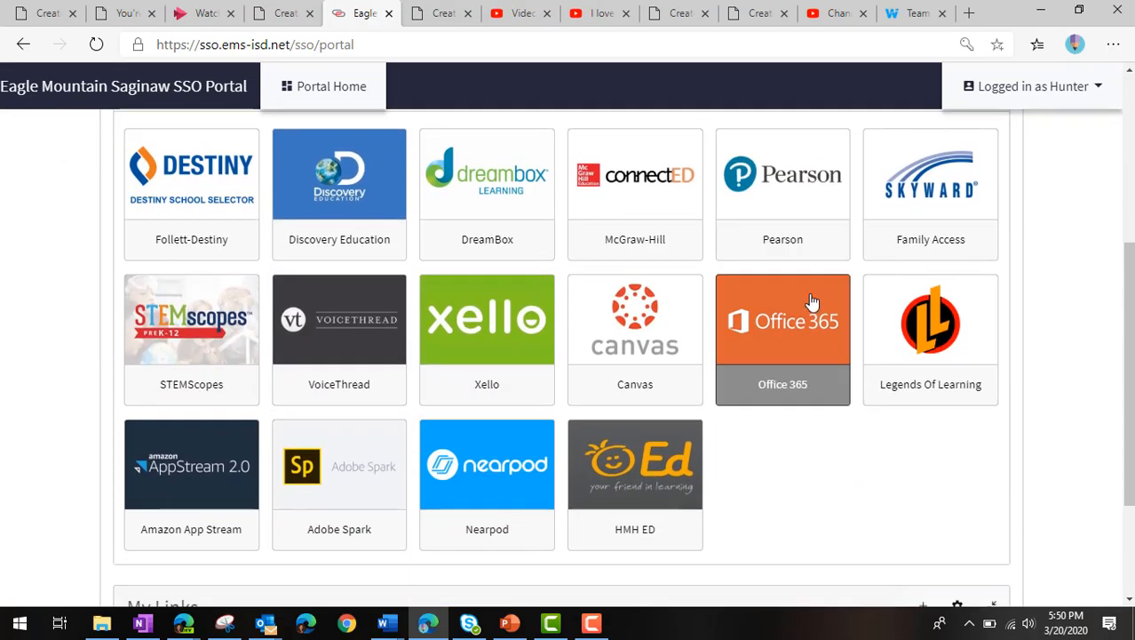
pyautogui.moveTo(802, 356)
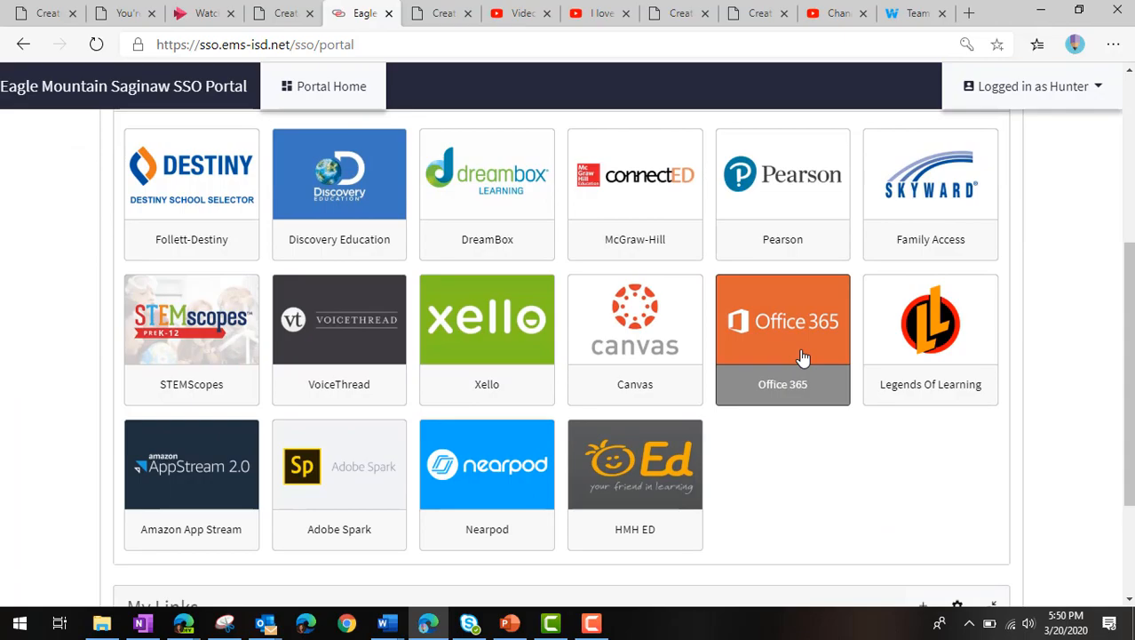
pyautogui.click(783, 321)
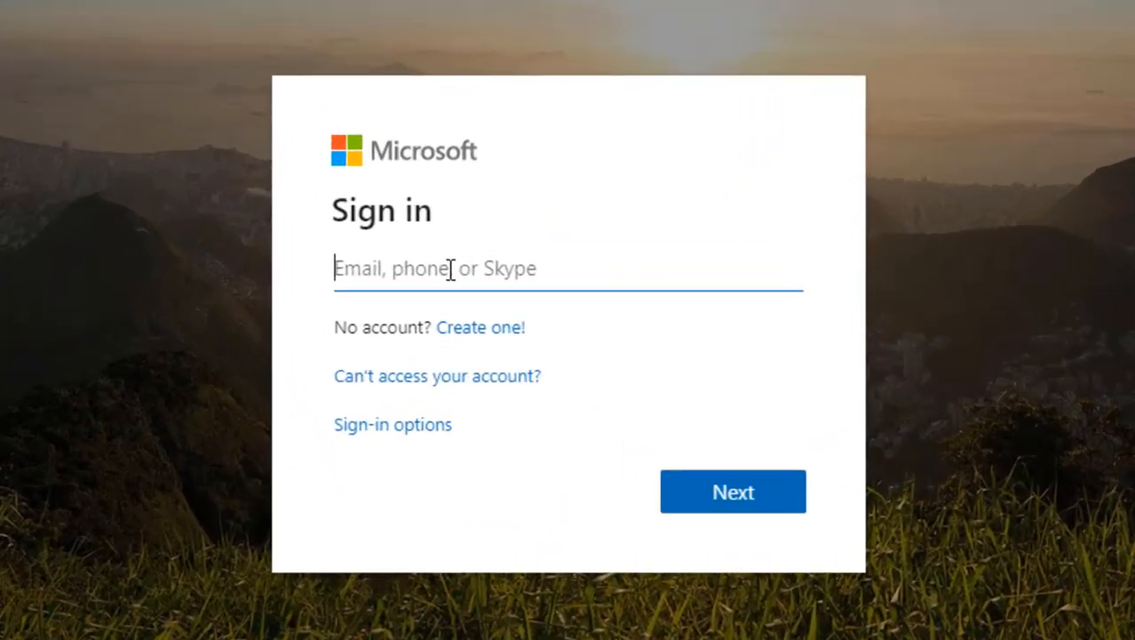
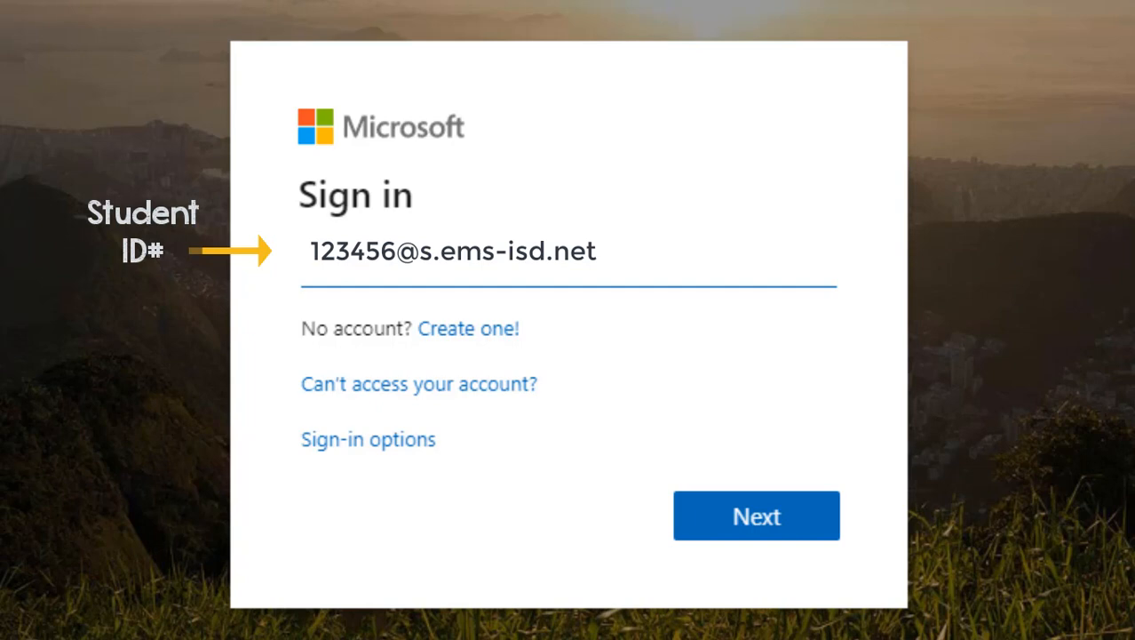
pyautogui.click(756, 515)
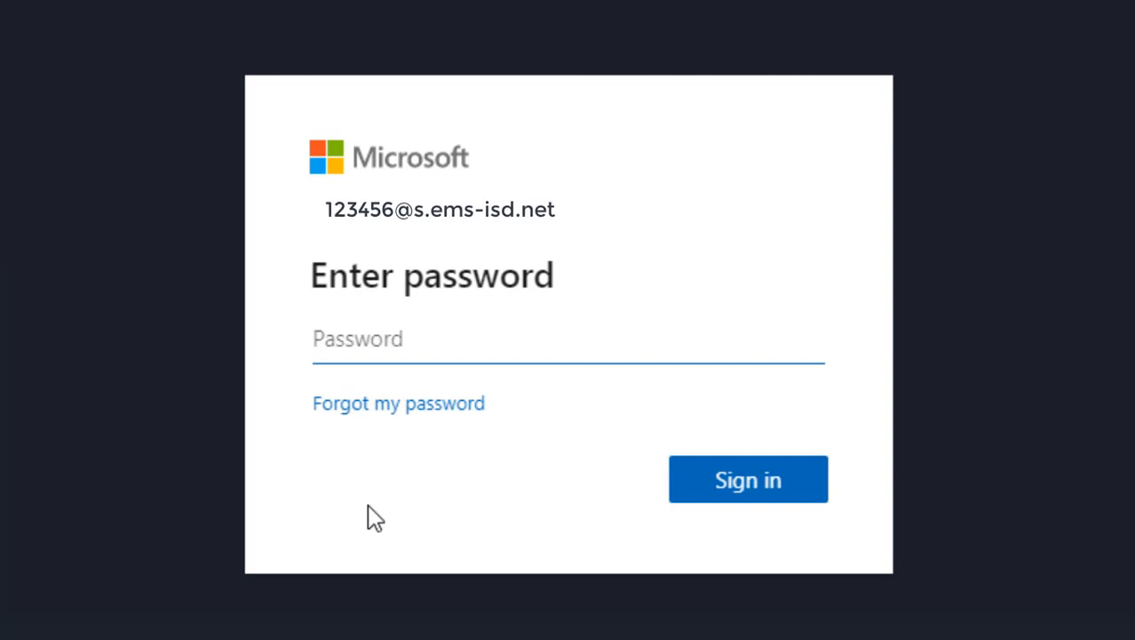
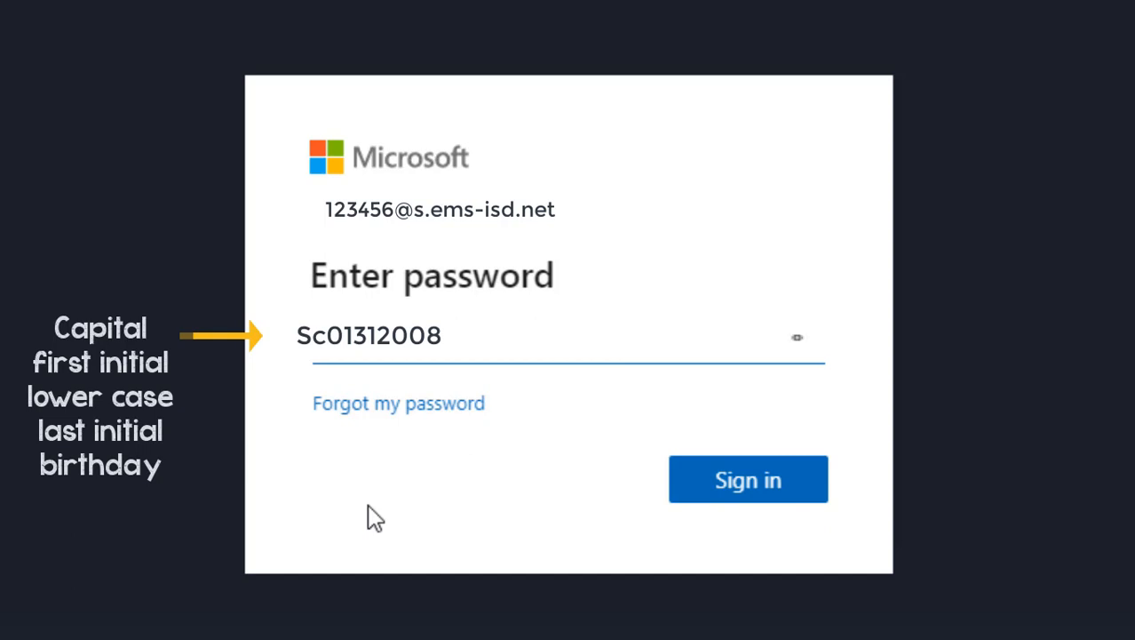
# - Submit the password and choose Yes to stay signed in
pyautogui.click(748, 479)
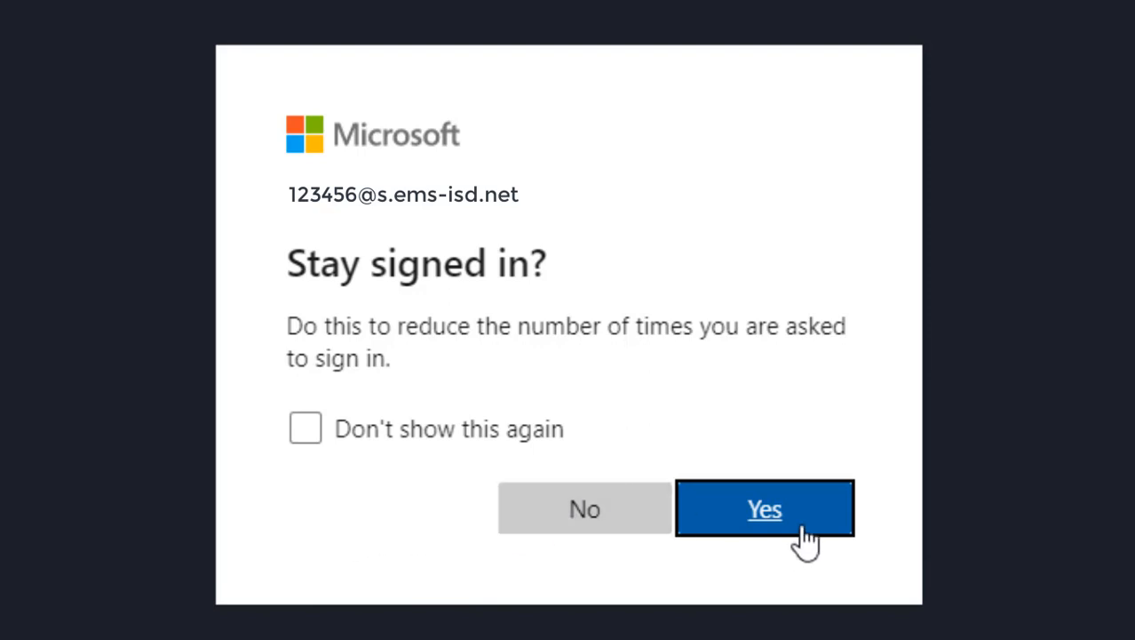
pyautogui.click(765, 508)
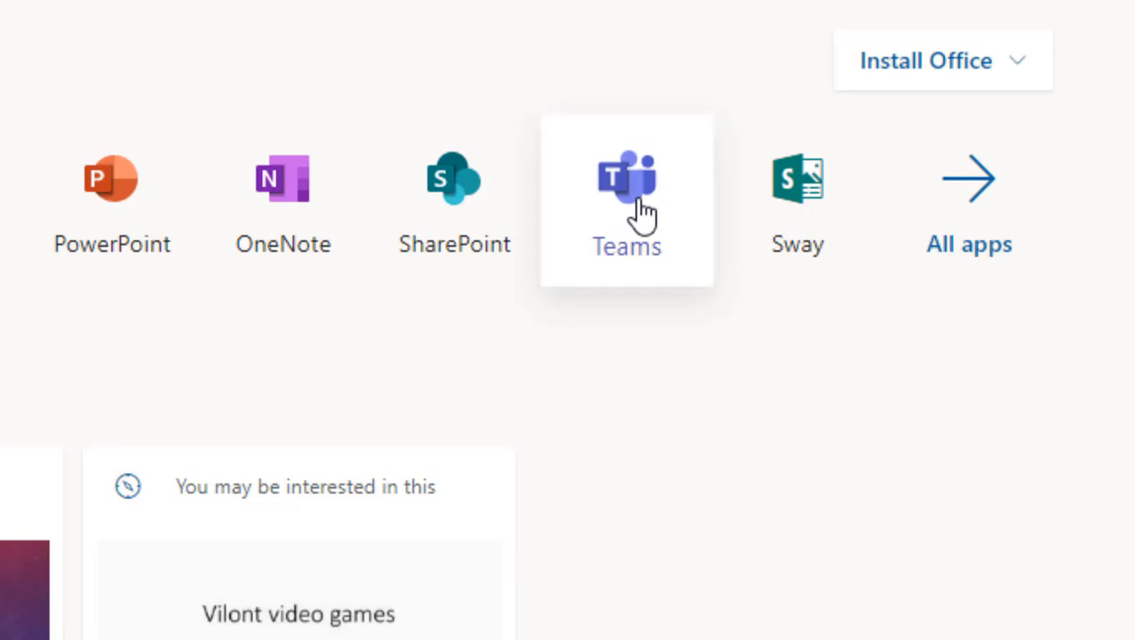
# - Launch the Teams app from the Office home page
pyautogui.click(626, 191)
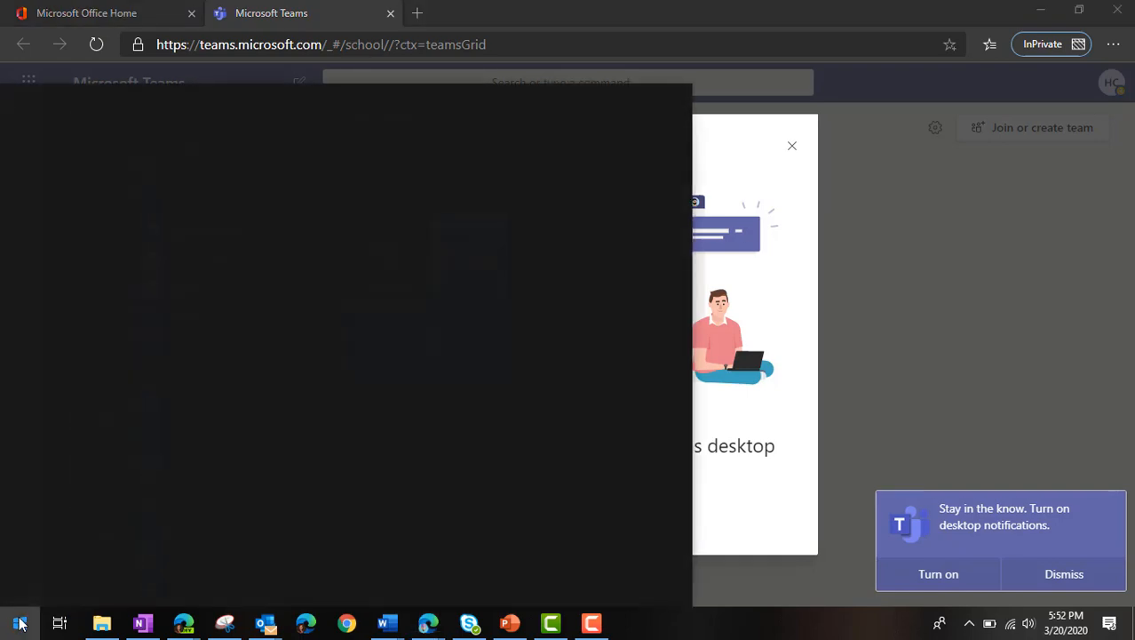
# - Search the Start menu for 'team' to find the Microsoft Teams desktop app
pyautogui.write('team')
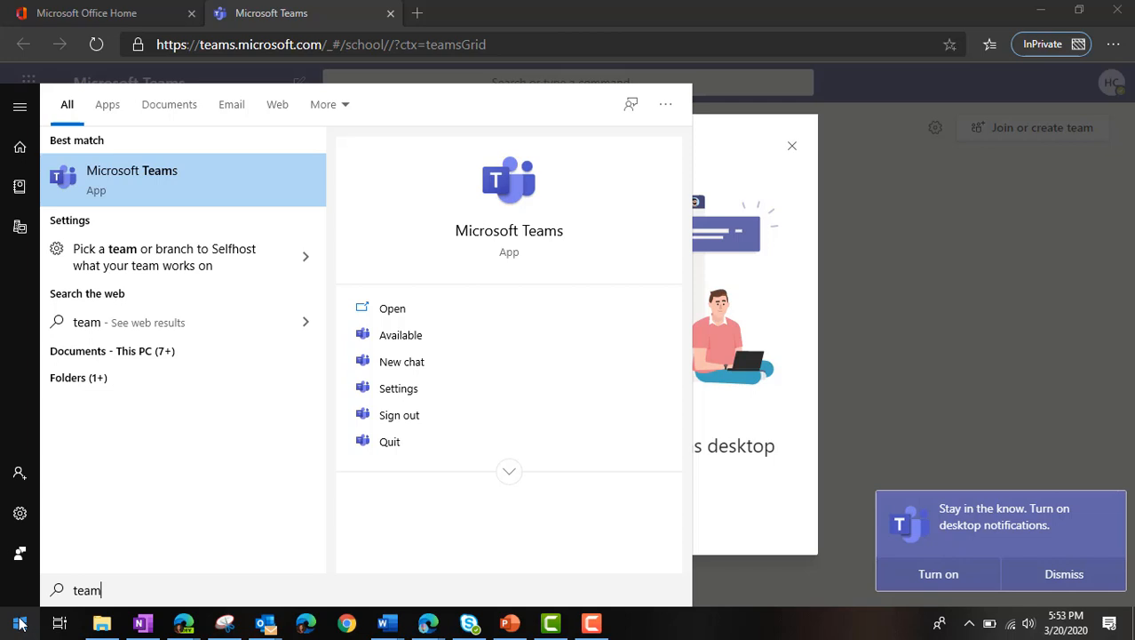
pyautogui.moveTo(696, 191)
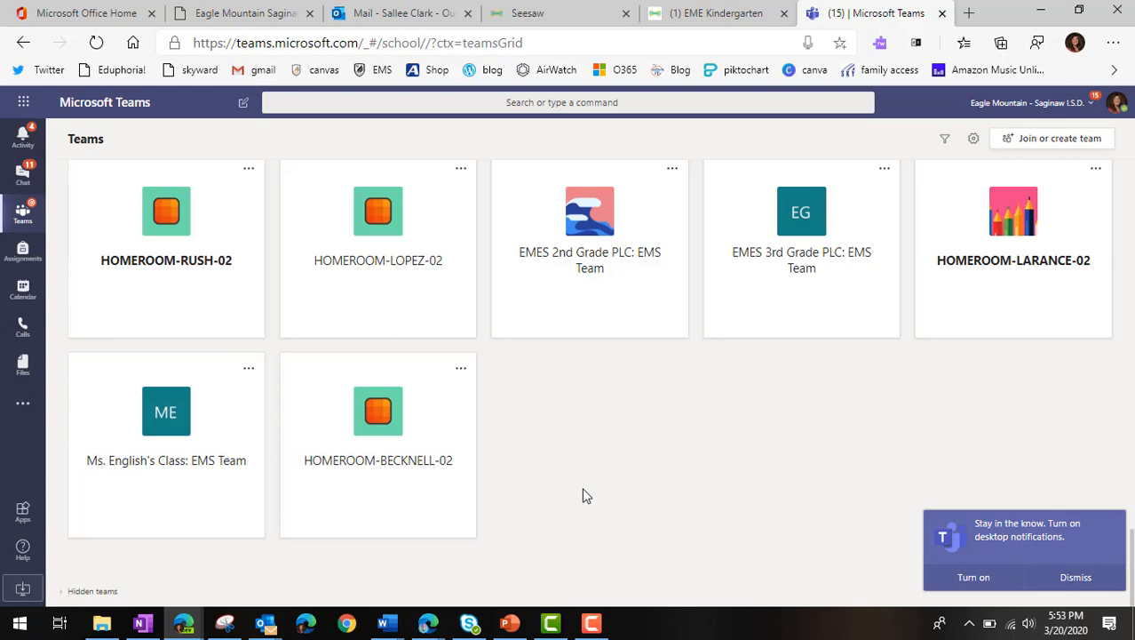
# - Open HOMEROOM-BECKNELL-02 and join the Morning Message meeting from its post
pyautogui.click(378, 411)
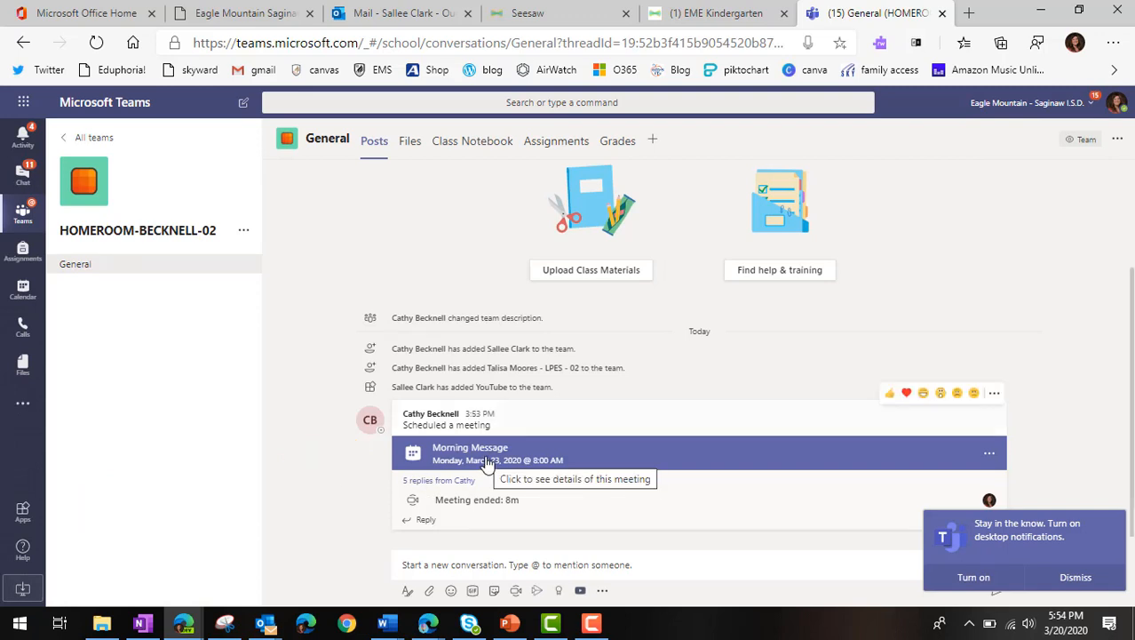
pyautogui.click(497, 453)
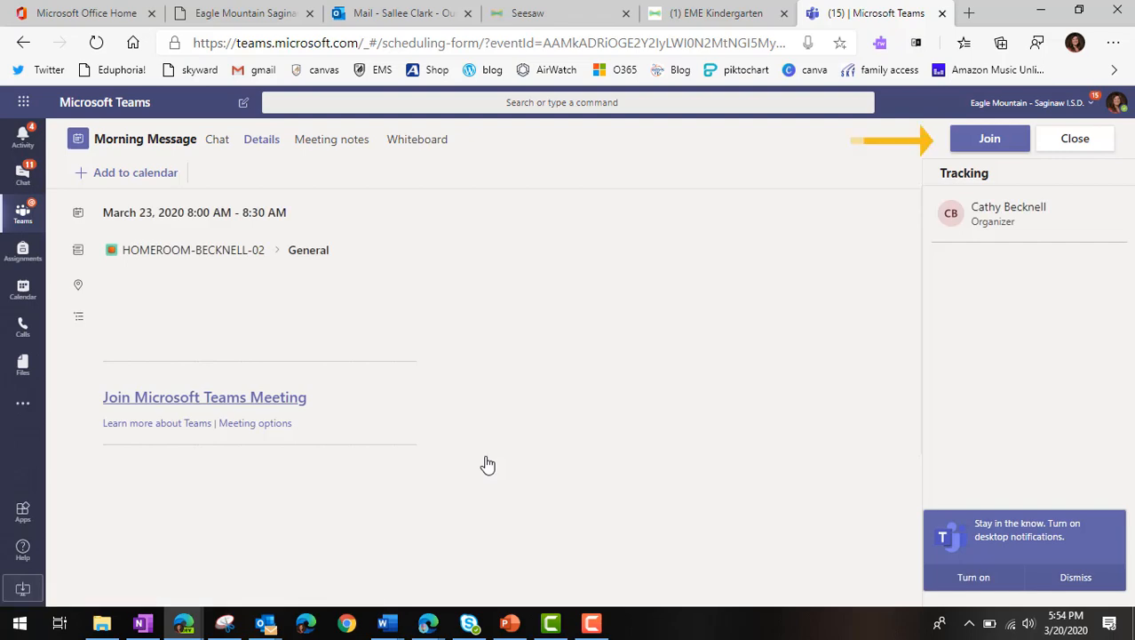
pyautogui.moveTo(297, 405)
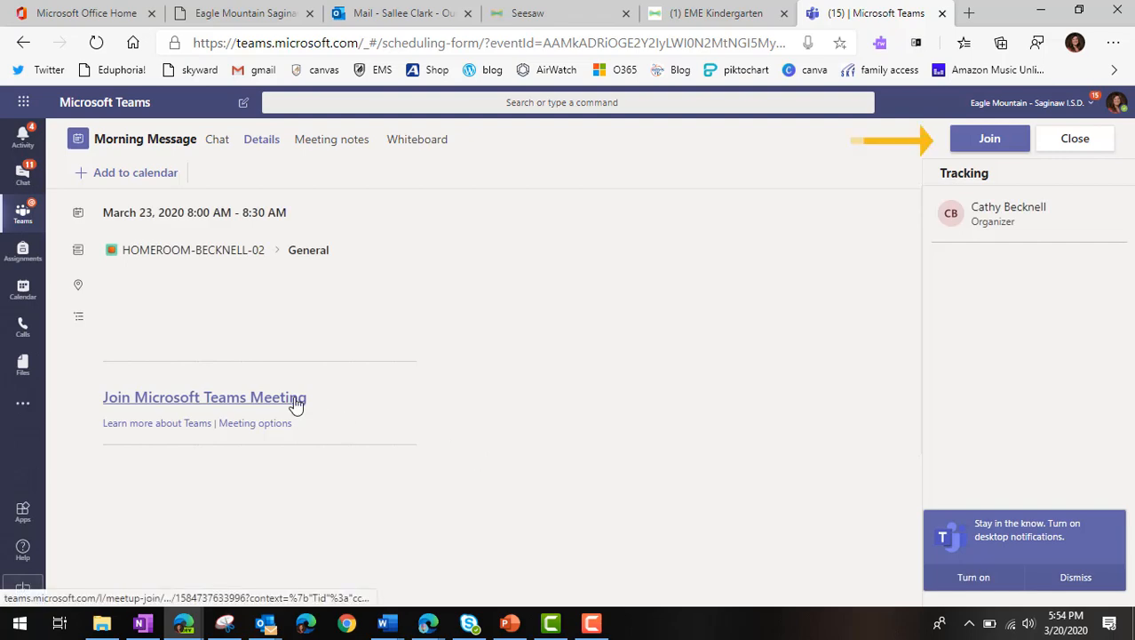
pyautogui.click(990, 138)
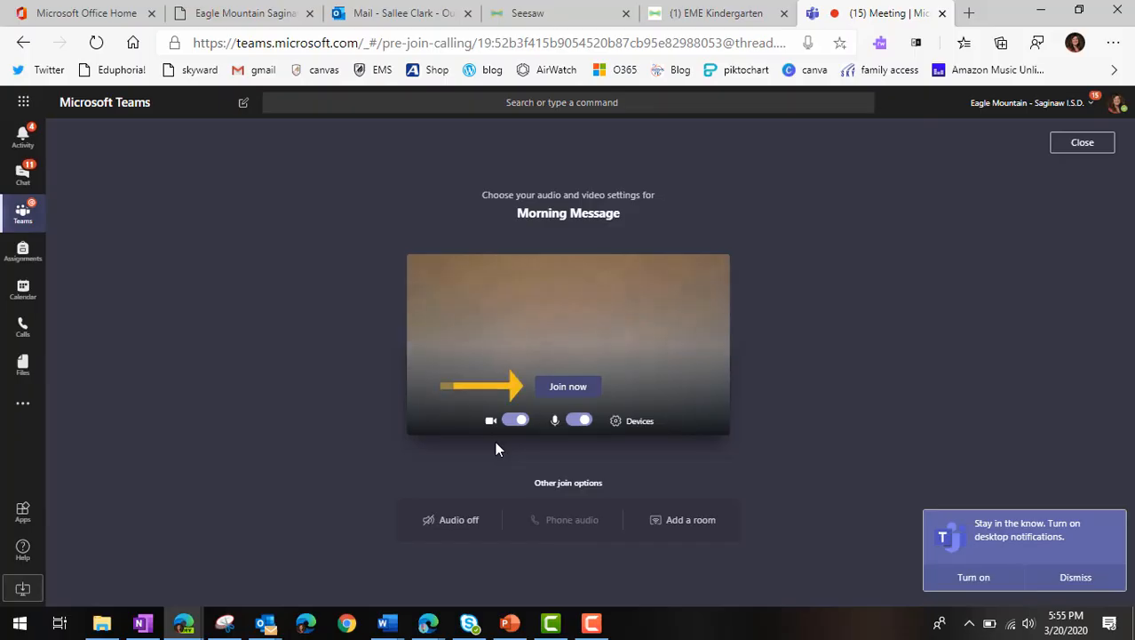